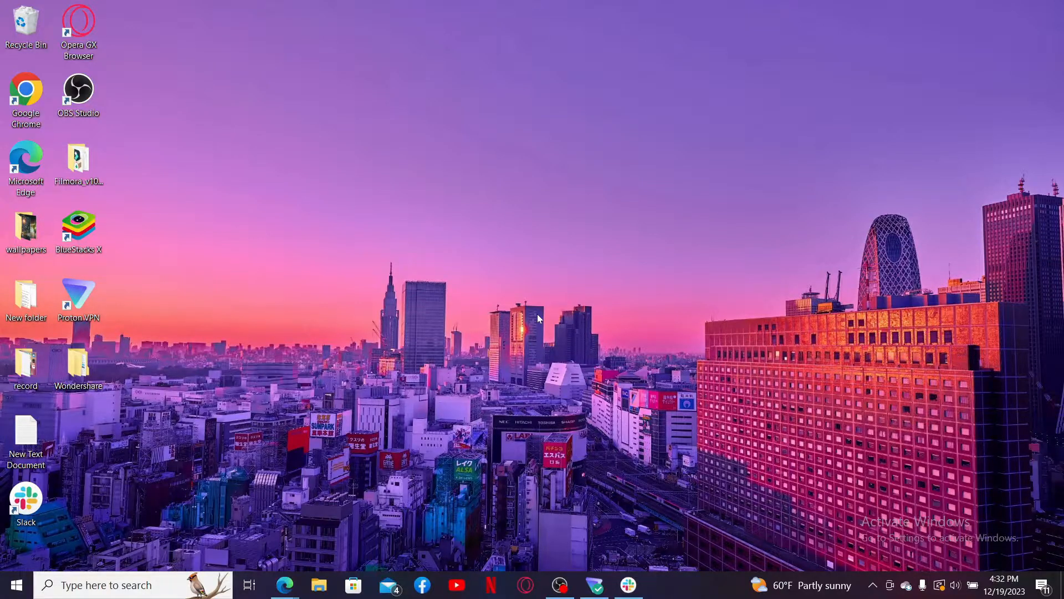
{"action": "mouse_move", "coordinate": [444, 358]}
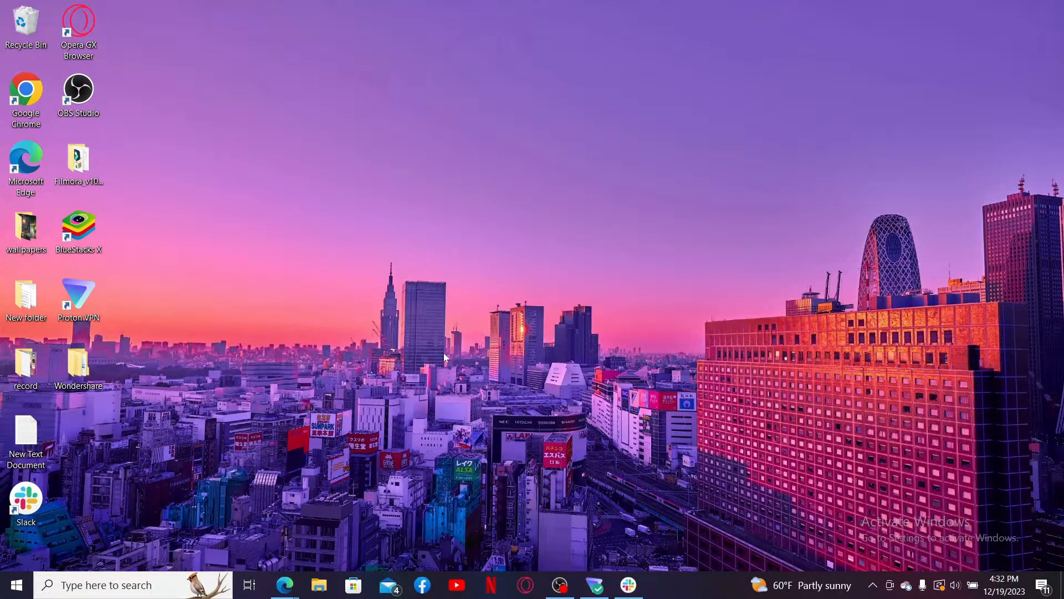
From the store home page, reach the Redeem Code page via the account menu
{"action": "left_click", "coordinate": [284, 584]}
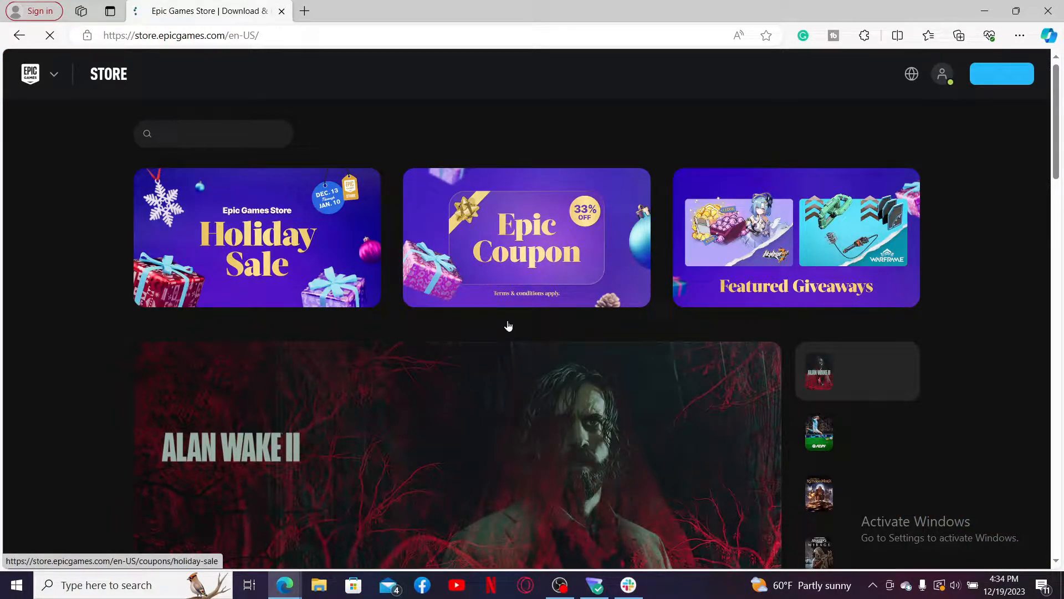
{"action": "mouse_move", "coordinate": [590, 153]}
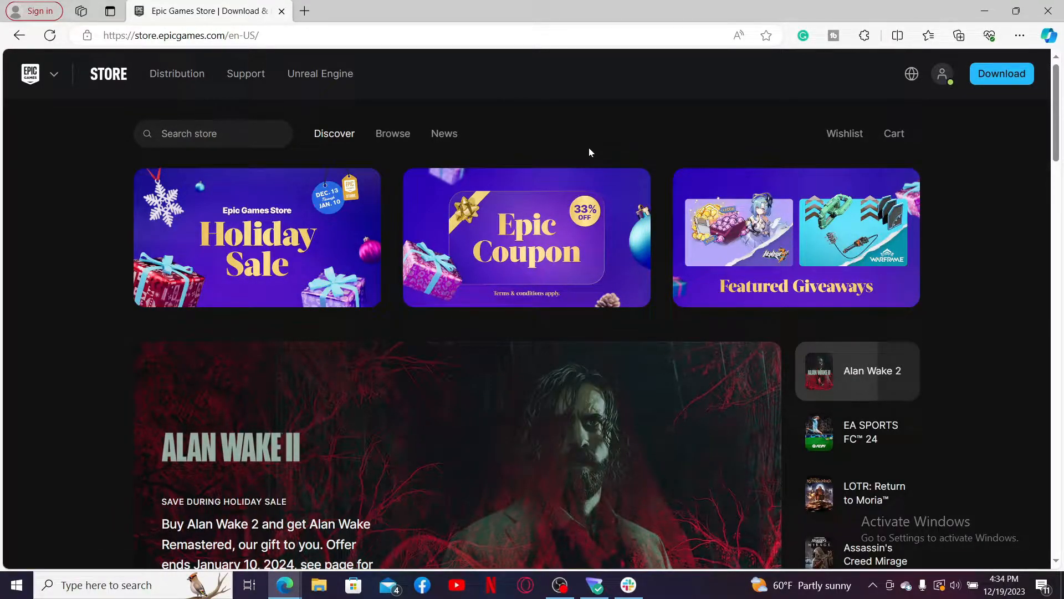
{"action": "left_click", "coordinate": [942, 74]}
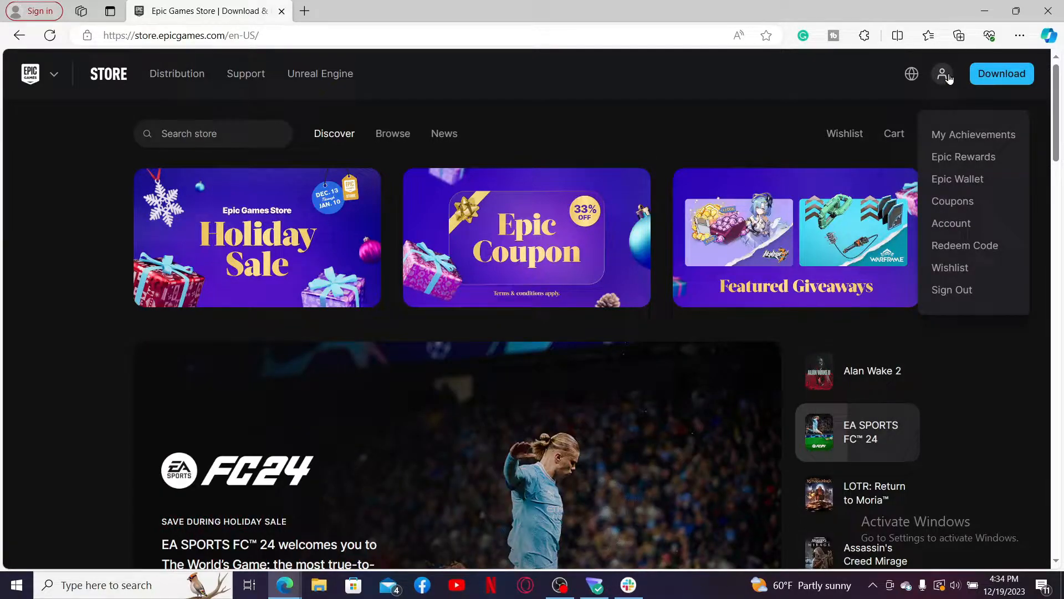
{"action": "mouse_move", "coordinate": [942, 73]}
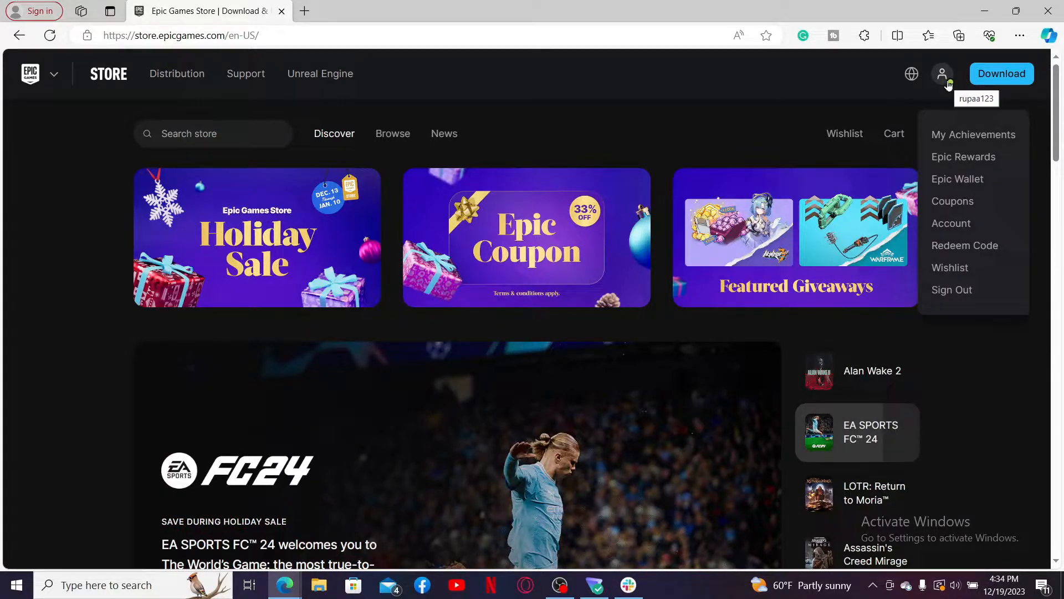
{"action": "mouse_move", "coordinate": [965, 245]}
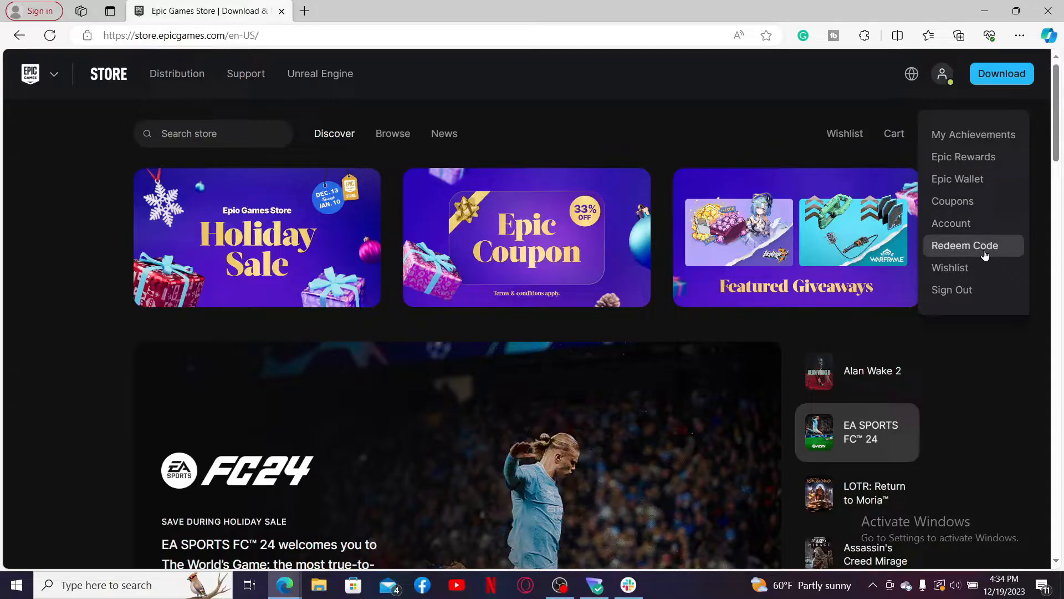
{"action": "left_click", "coordinate": [965, 245]}
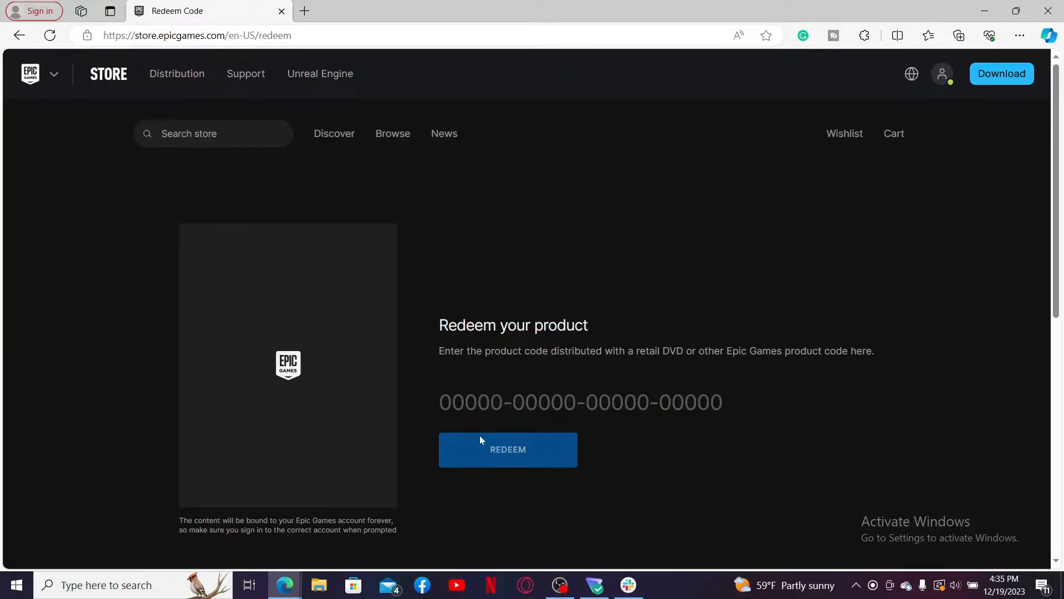
{"action": "left_click", "coordinate": [507, 449]}
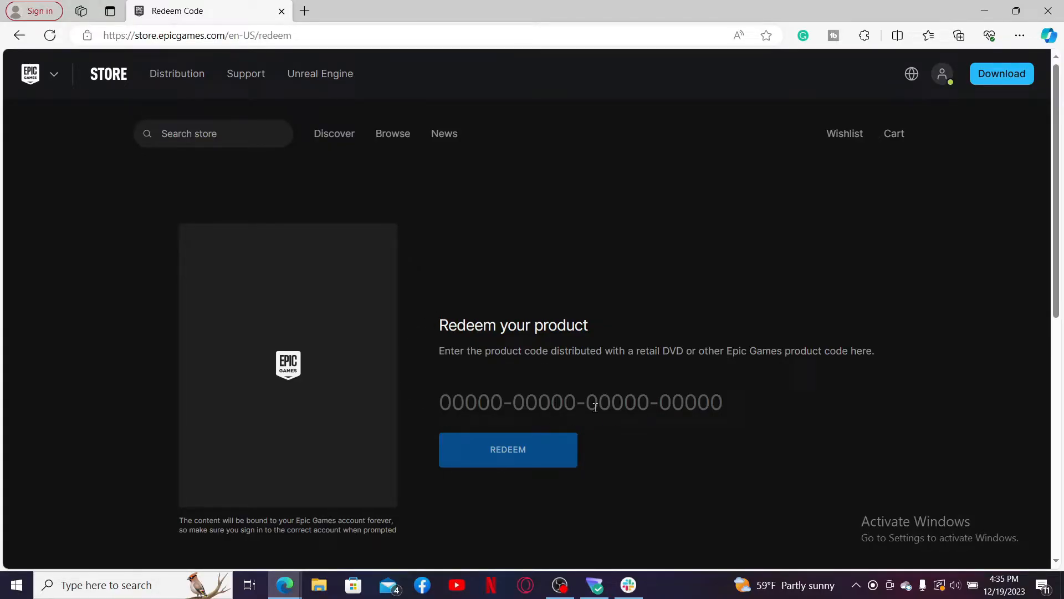
{"action": "mouse_move", "coordinate": [790, 343]}
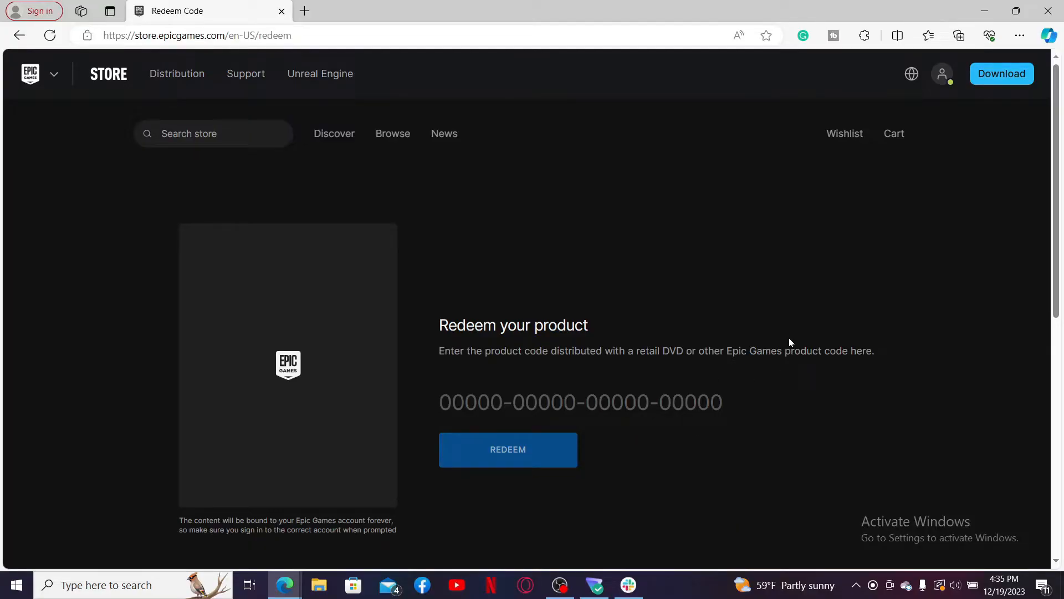
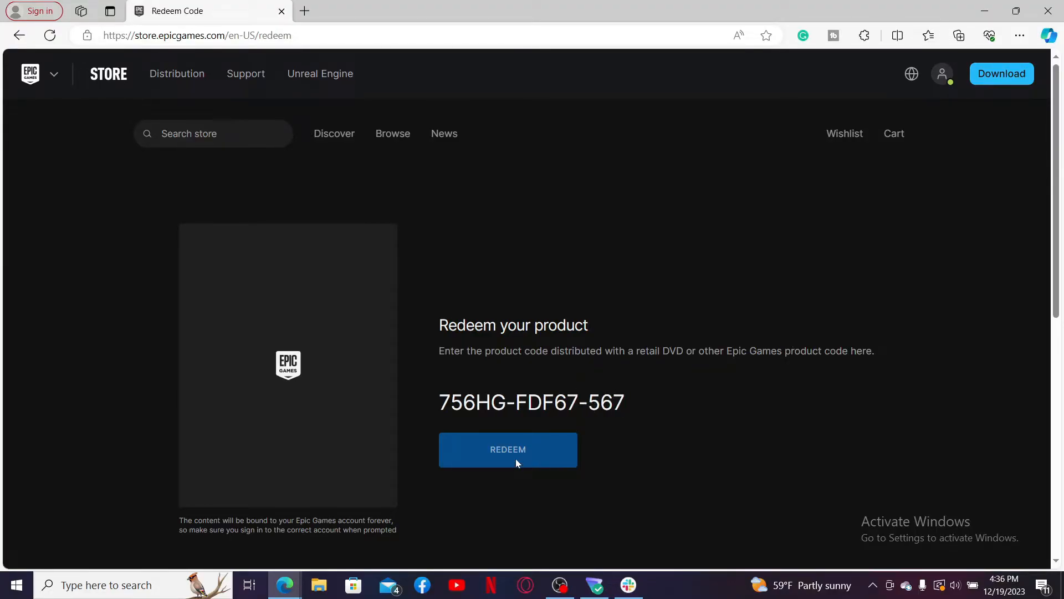